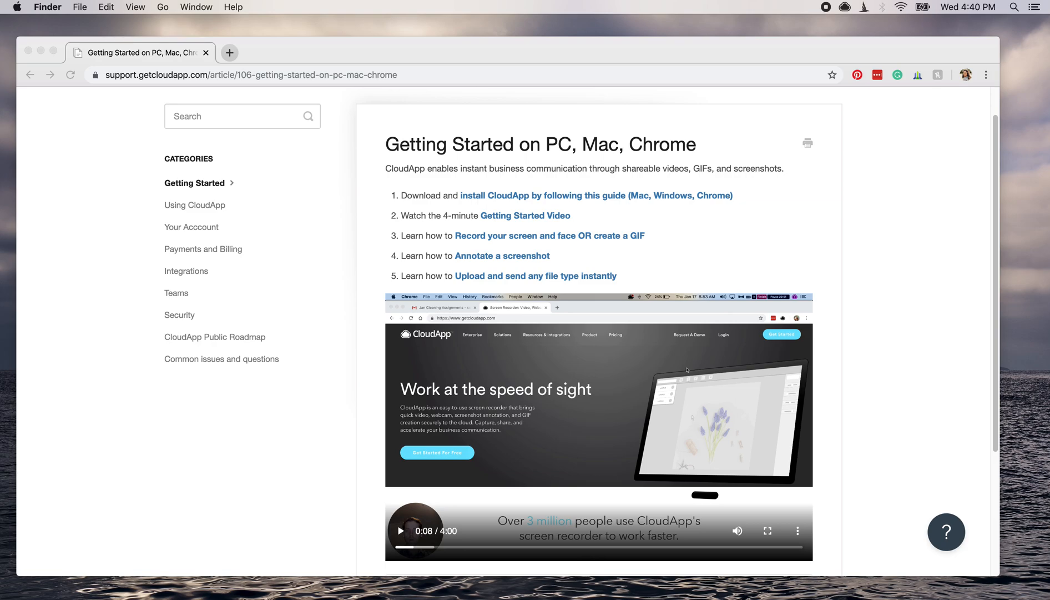
mouse_move(497, 277)
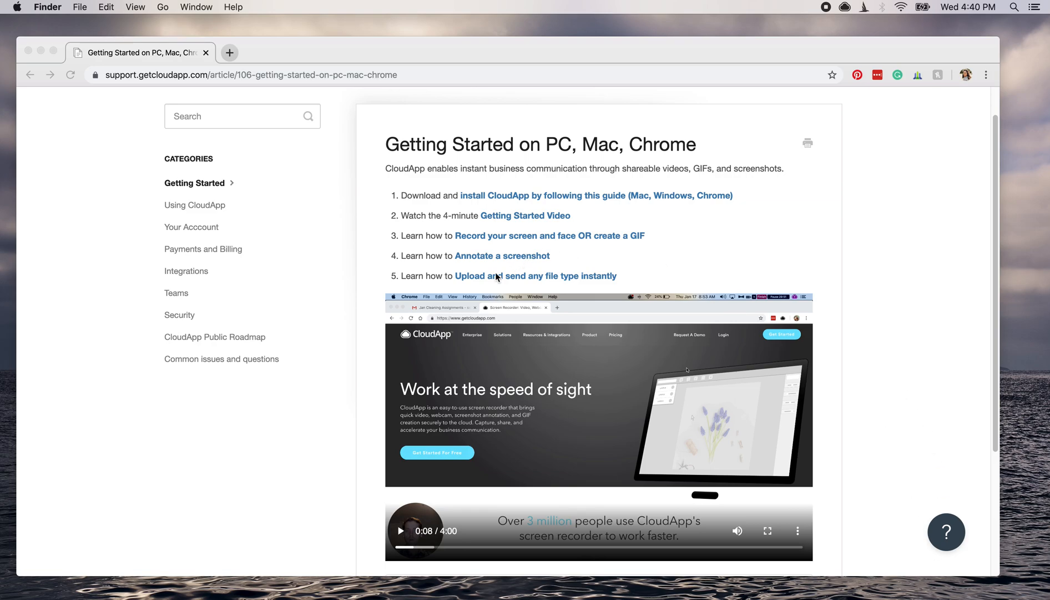
Step: Scroll down the Getting Started article and play its embedded video
scroll("down", 3)
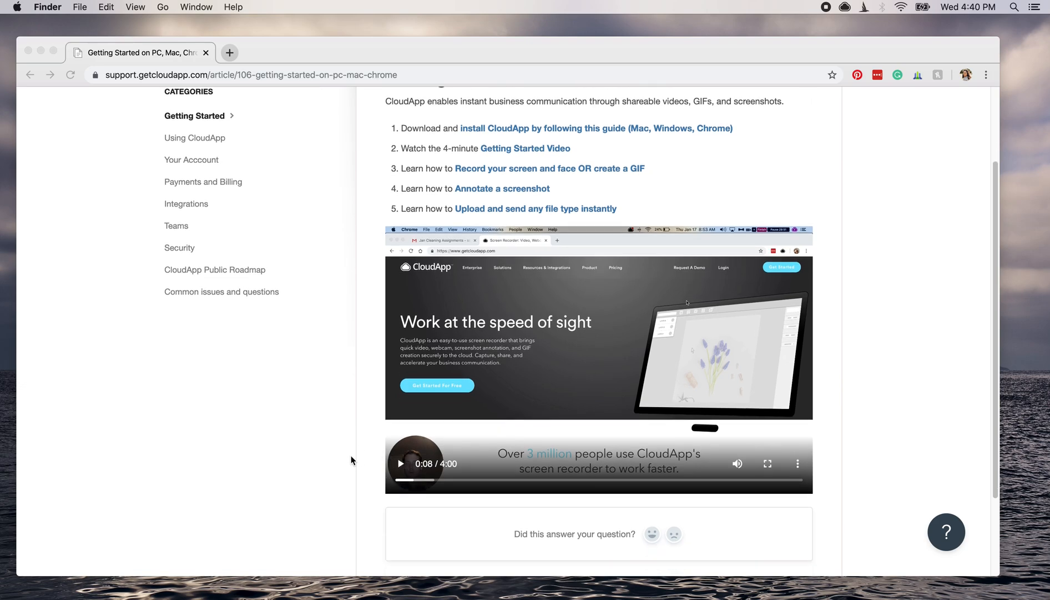
left_click(399, 463)
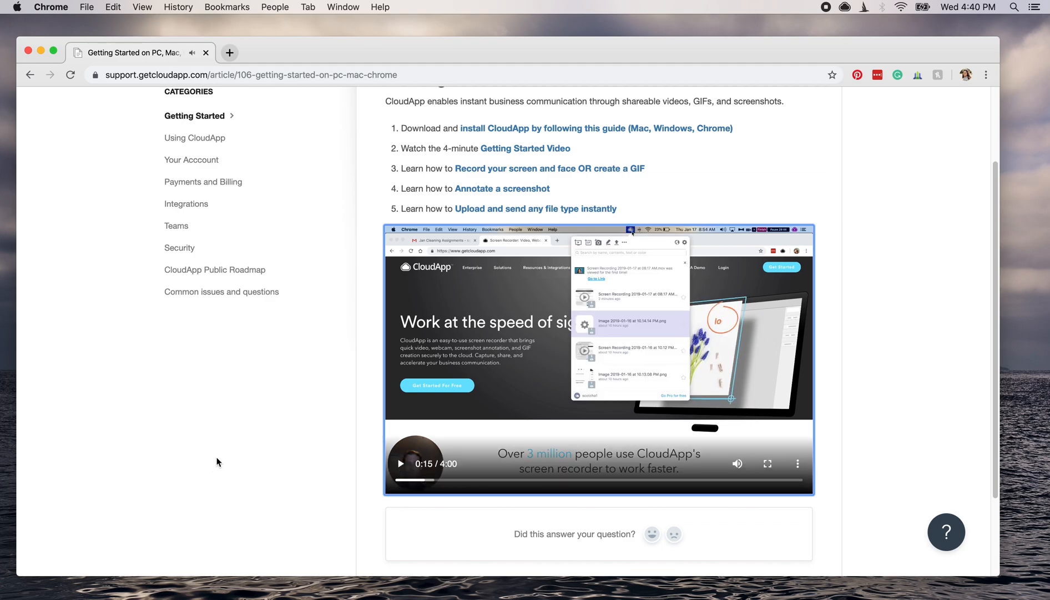
mouse_move(901, 321)
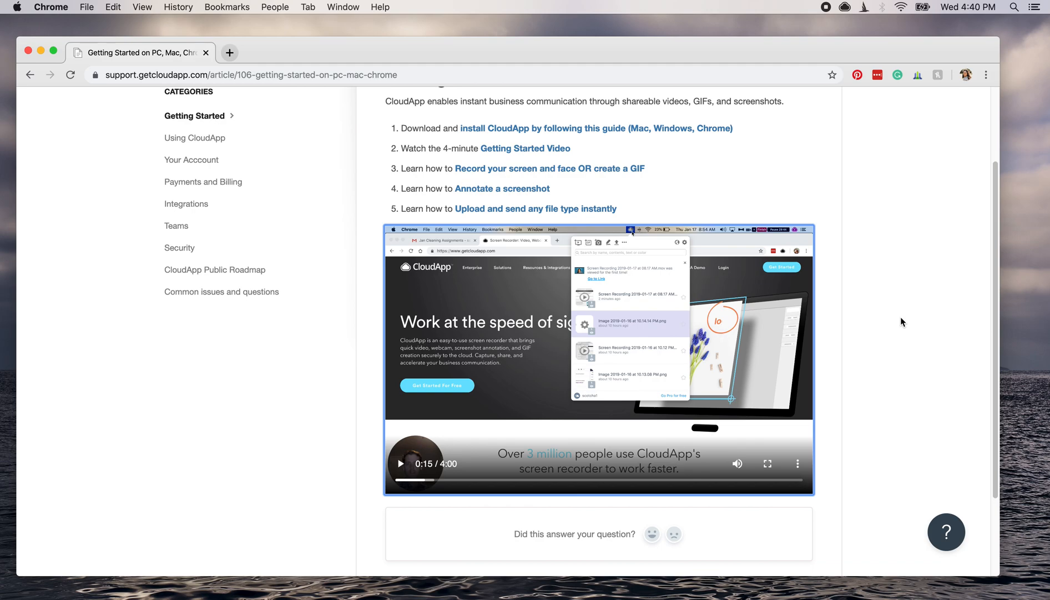
mouse_move(821, 171)
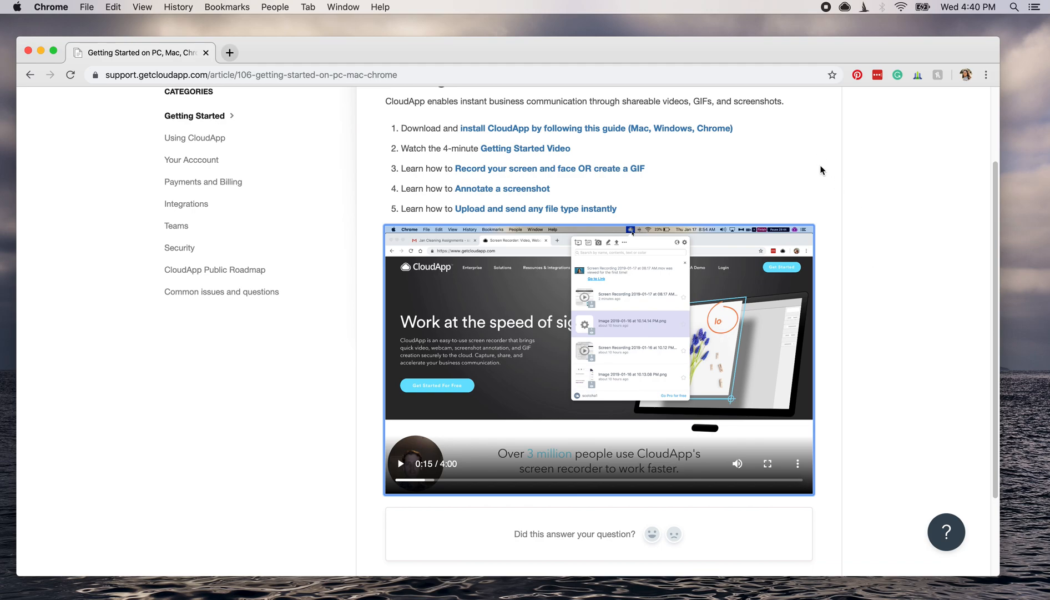
mouse_move(843, 178)
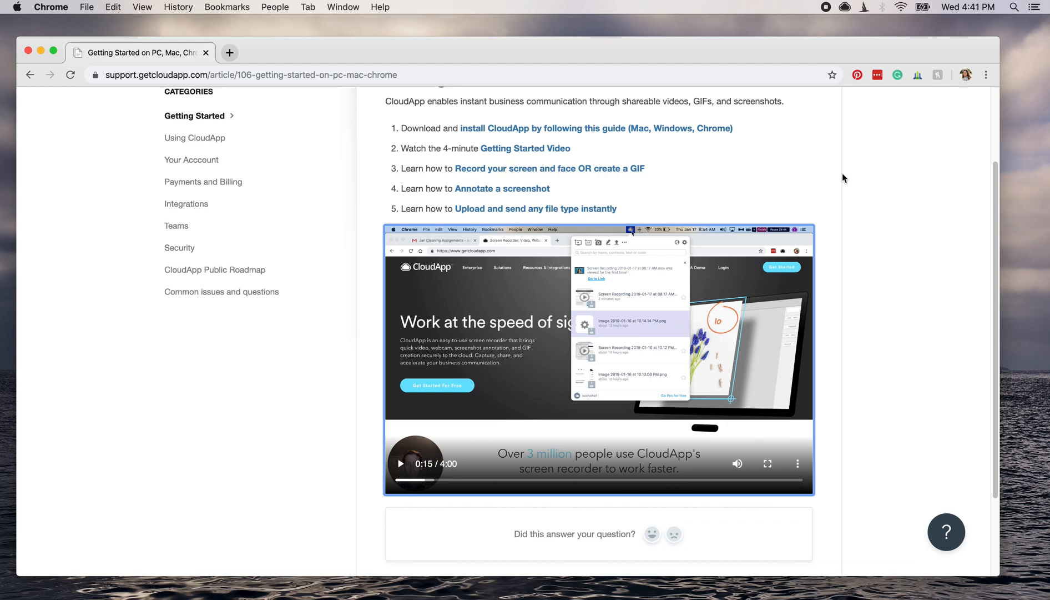
mouse_move(854, 45)
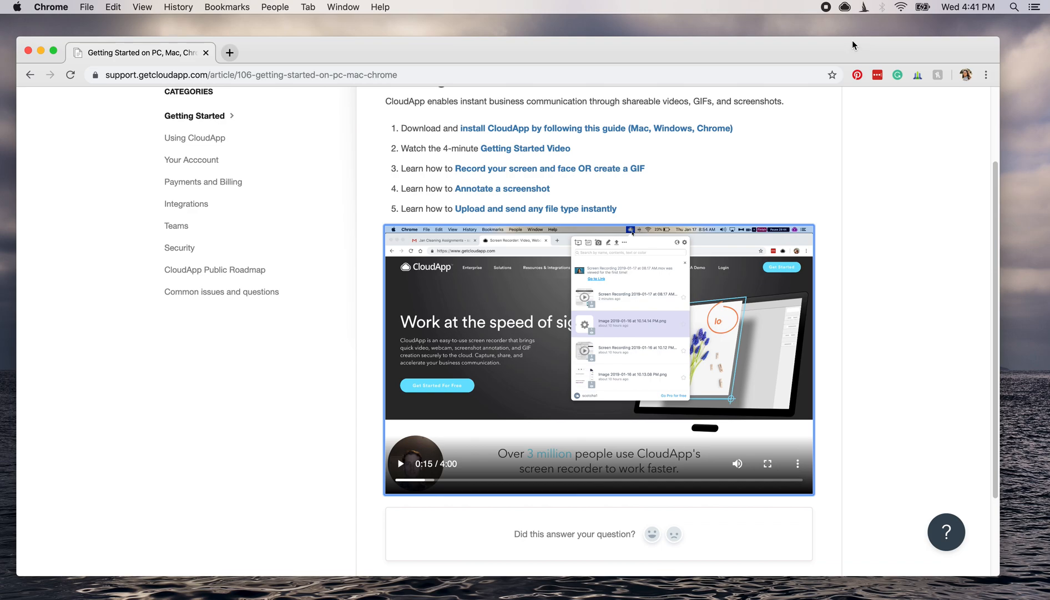
mouse_move(843, 21)
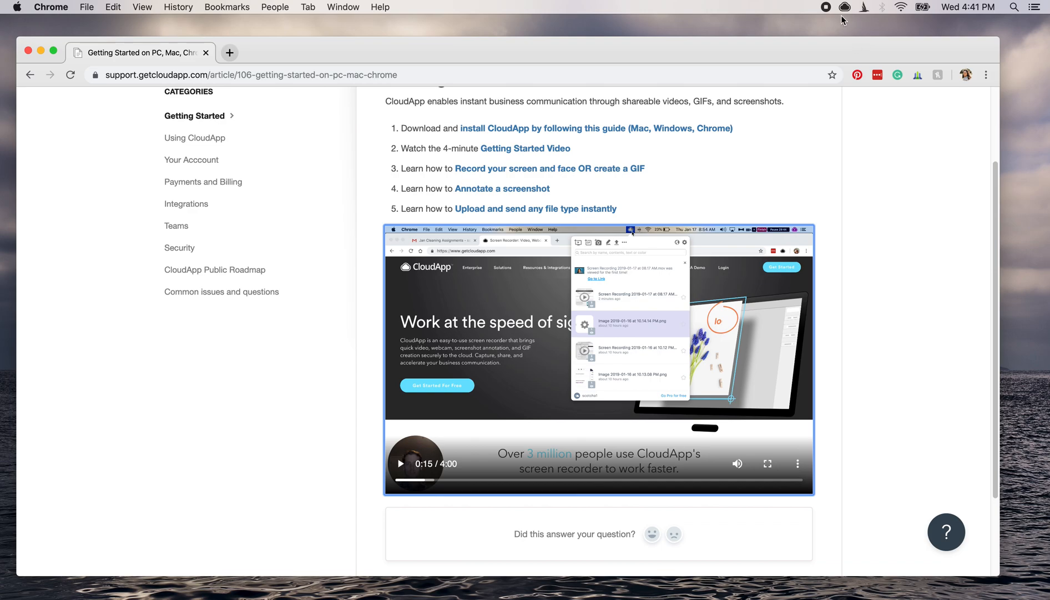
Step: Start a new CloudApp screen recording, reusing the previous capture area
left_click(844, 7)
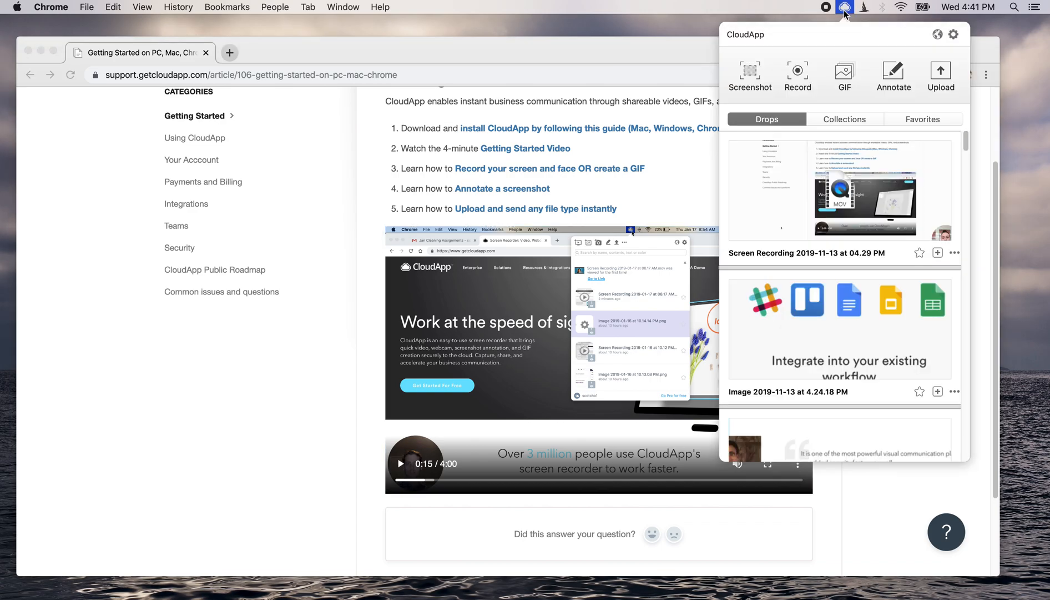
mouse_move(853, 55)
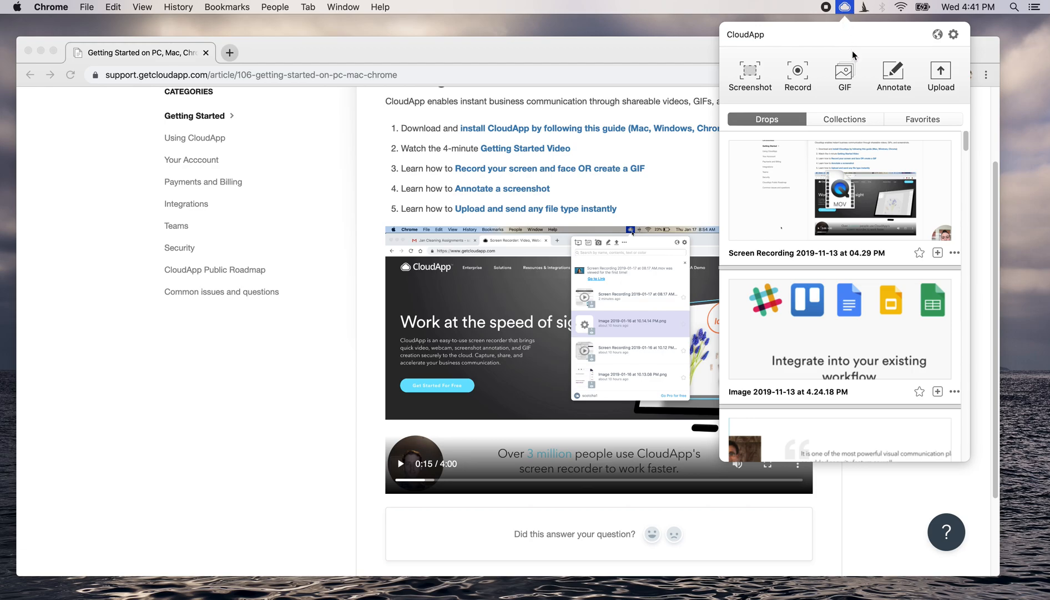
left_click(797, 73)
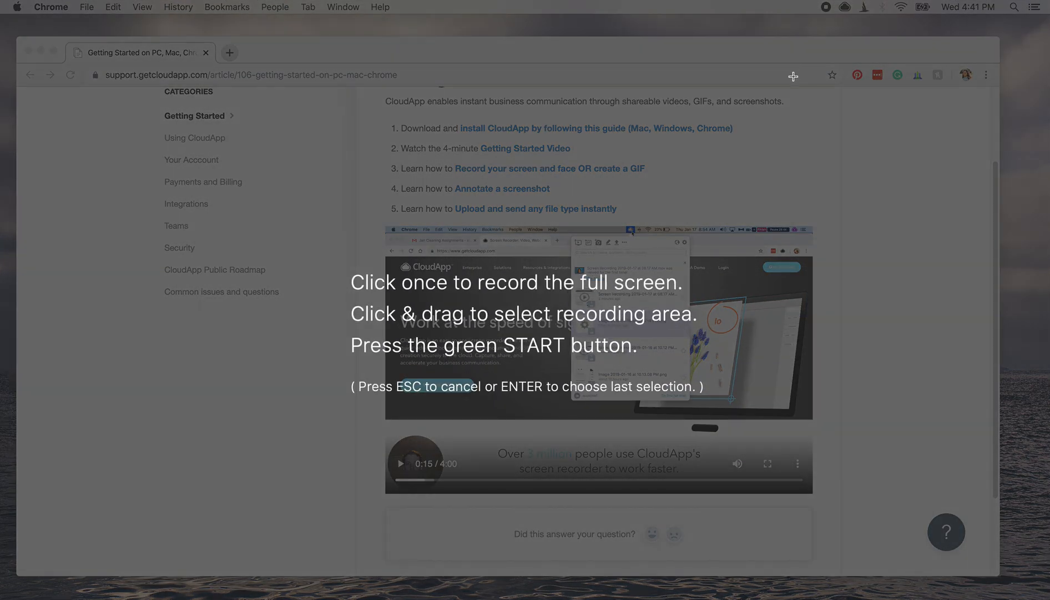
mouse_move(15, 39)
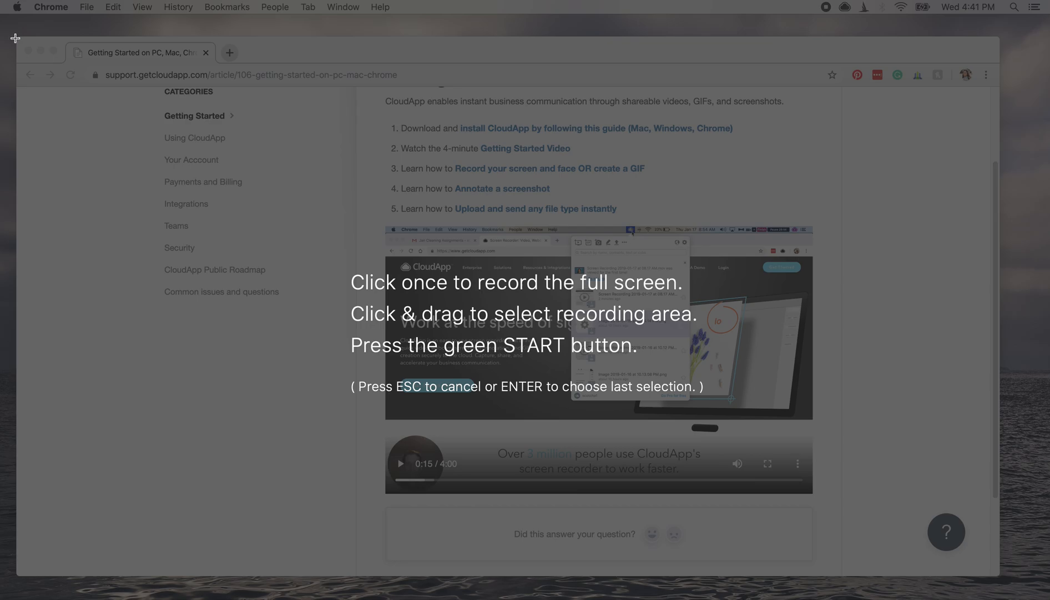
key("Escape")
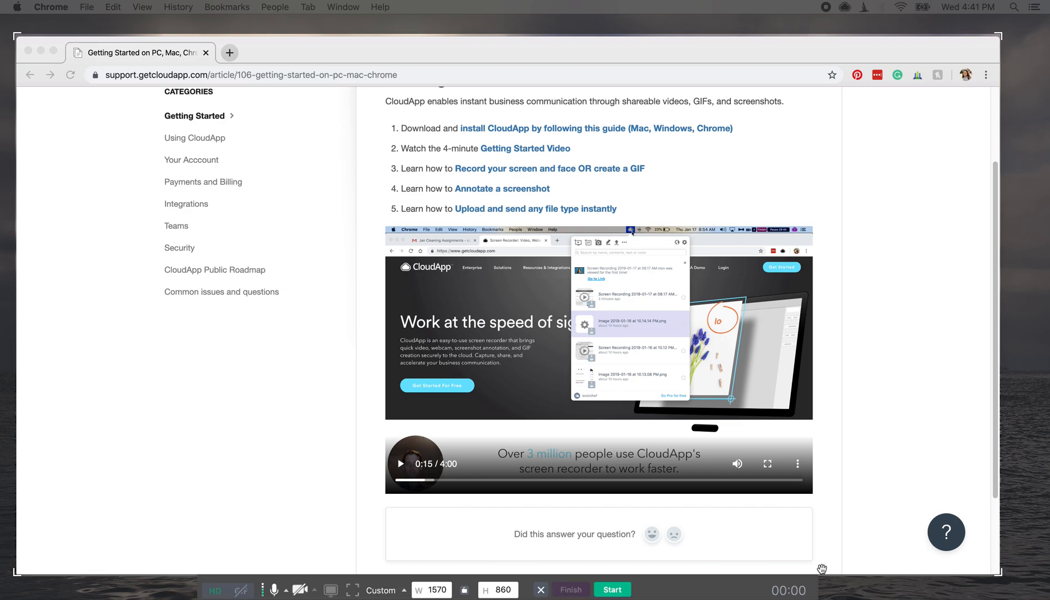
mouse_move(811, 552)
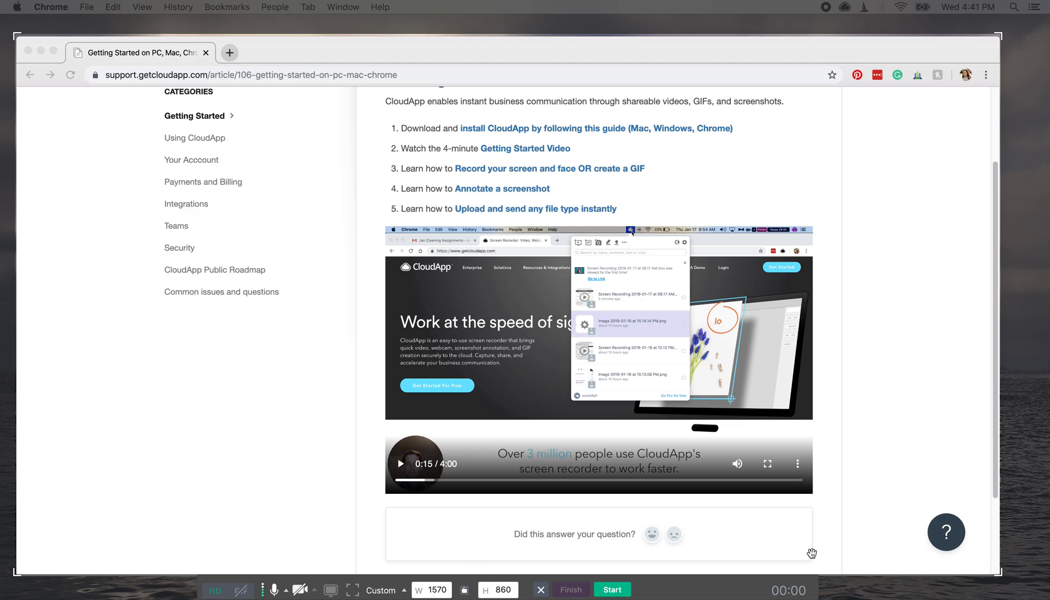
mouse_move(447, 528)
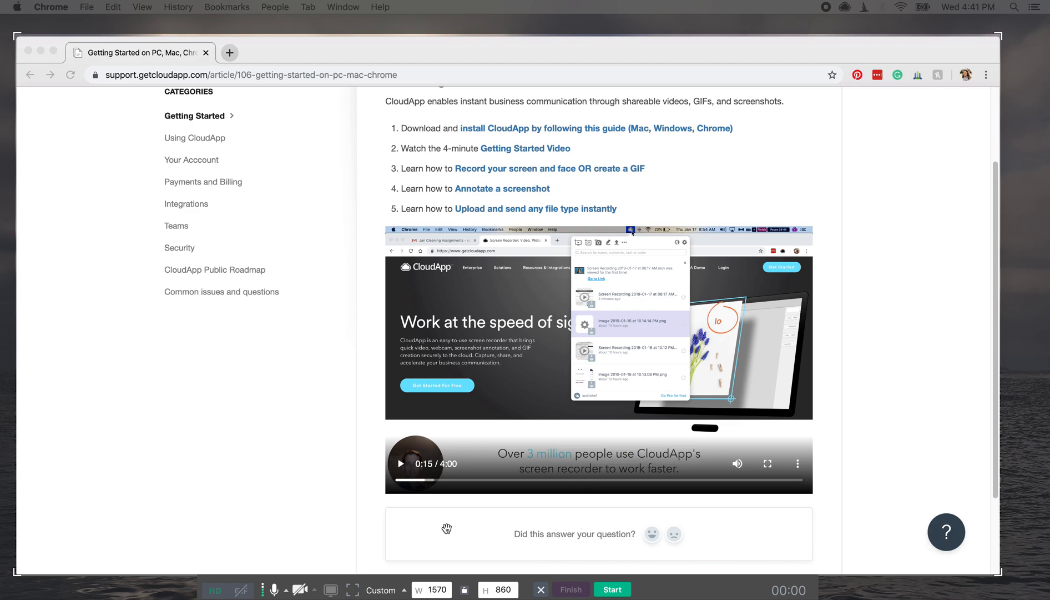
mouse_move(317, 574)
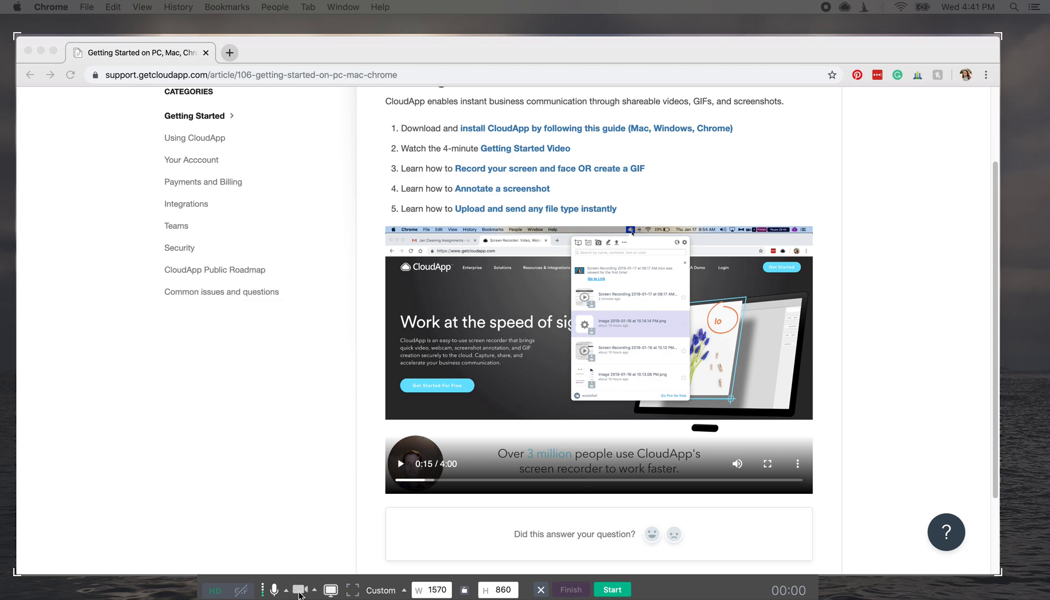
Step: Turn on the webcam overlay, check the microphone, and start recording
left_click(299, 589)
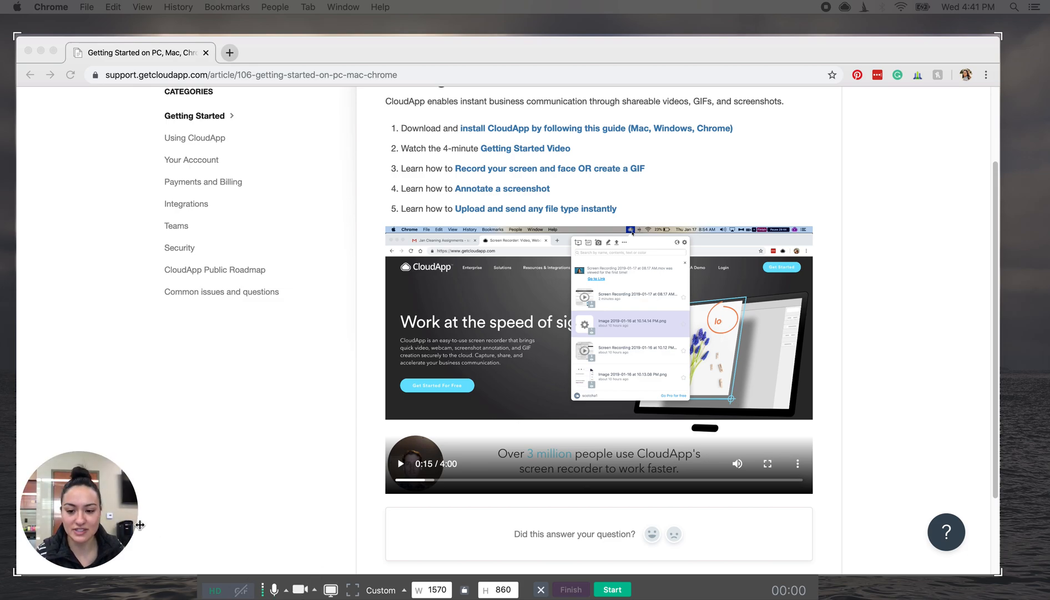
mouse_move(143, 496)
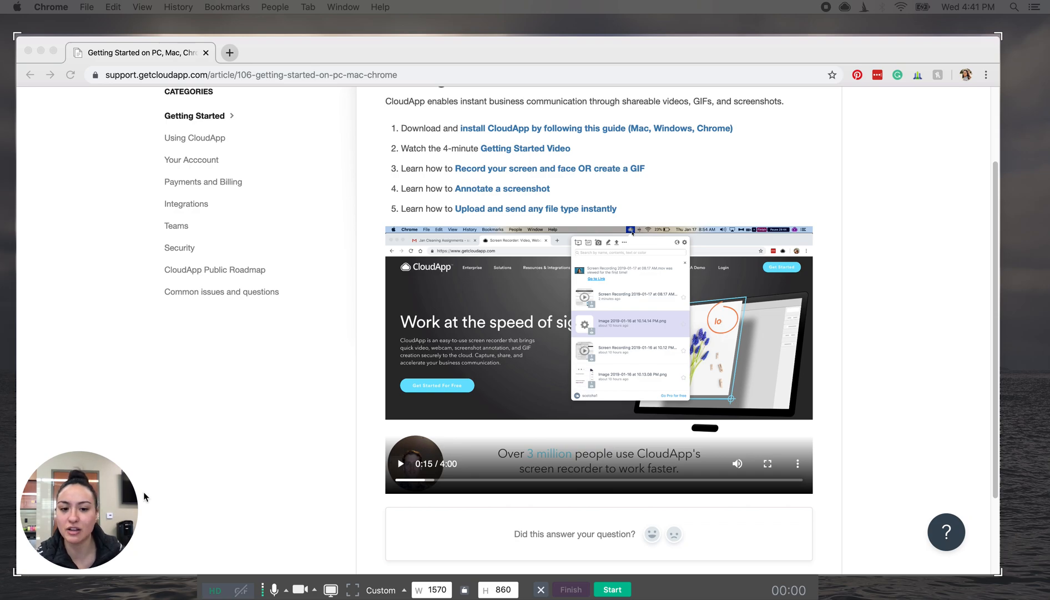
mouse_move(219, 469)
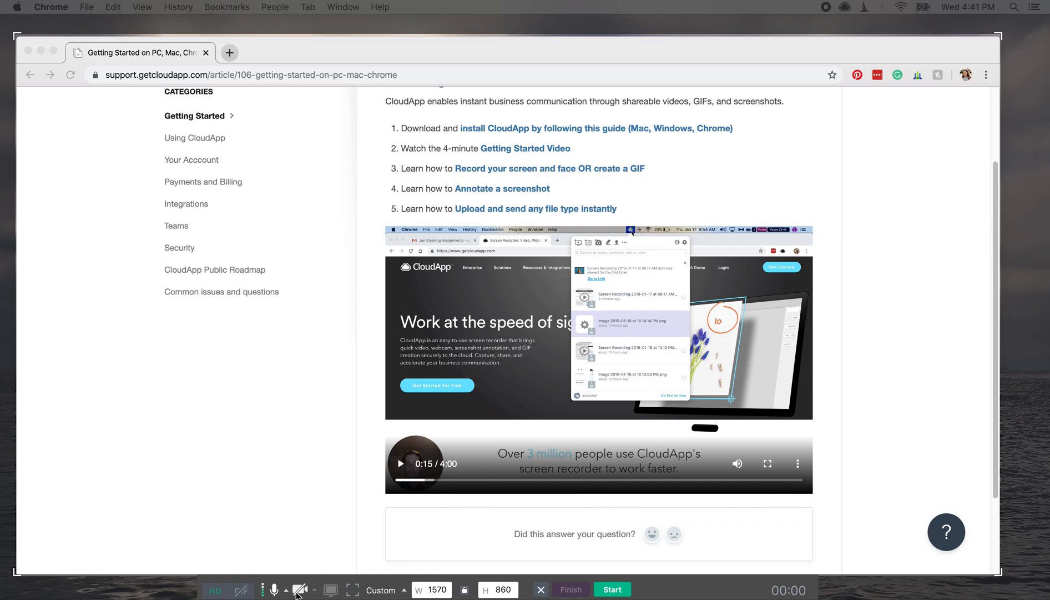
left_click(299, 589)
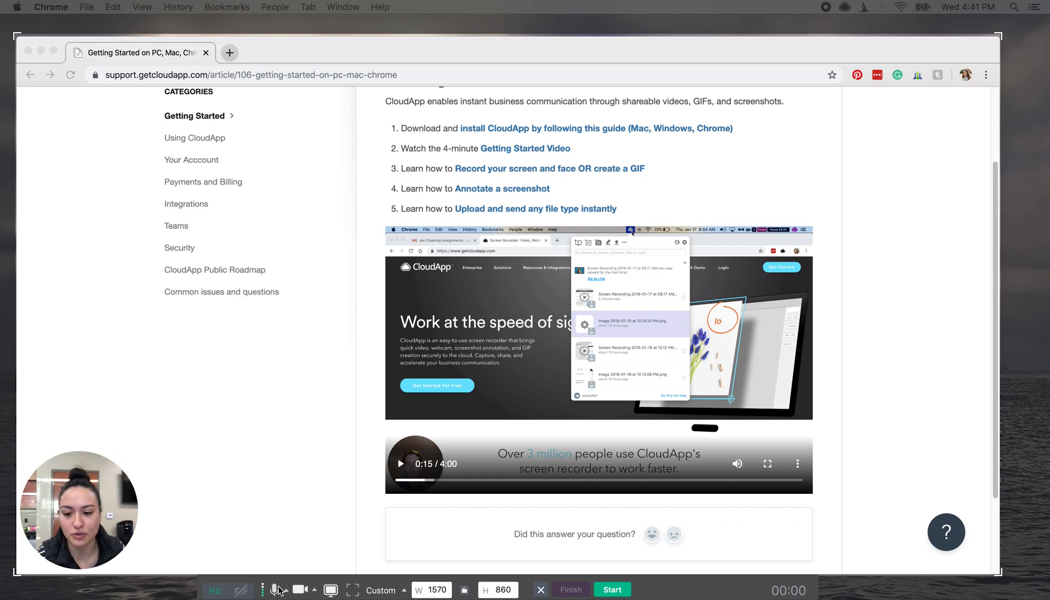
left_click(274, 590)
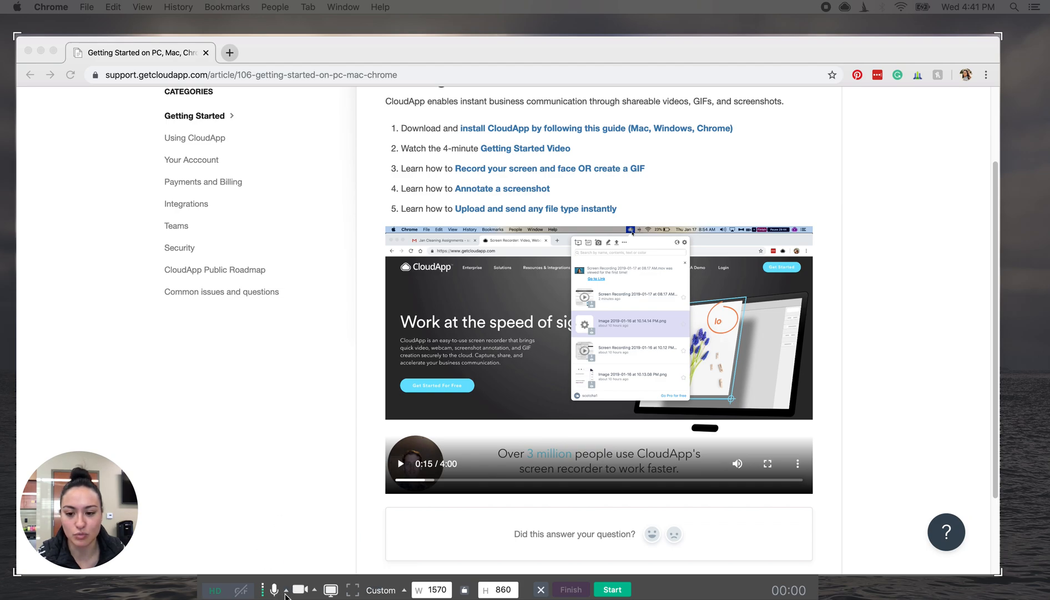
mouse_move(271, 547)
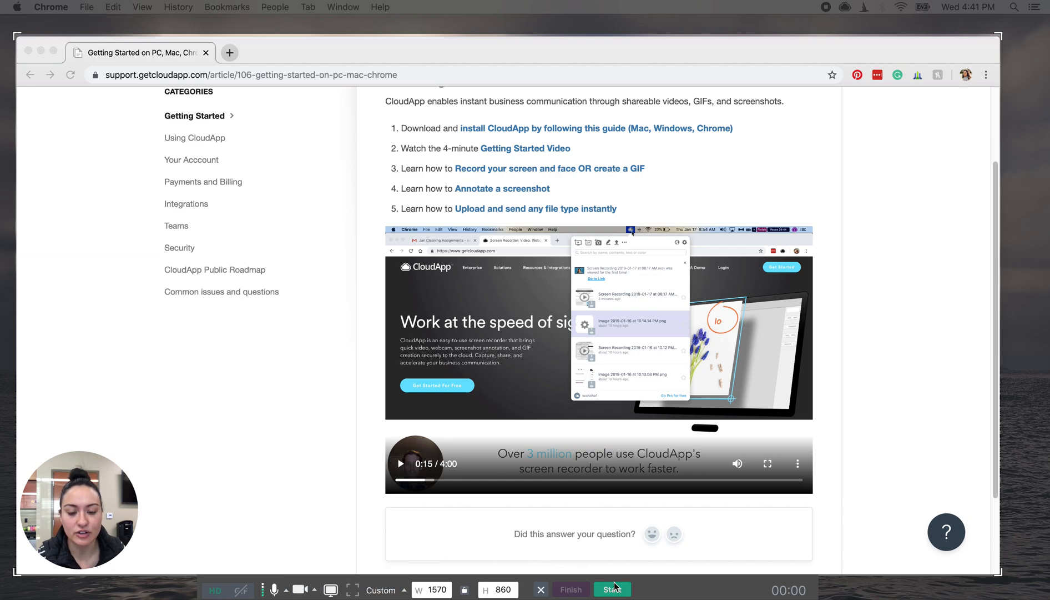
left_click(611, 589)
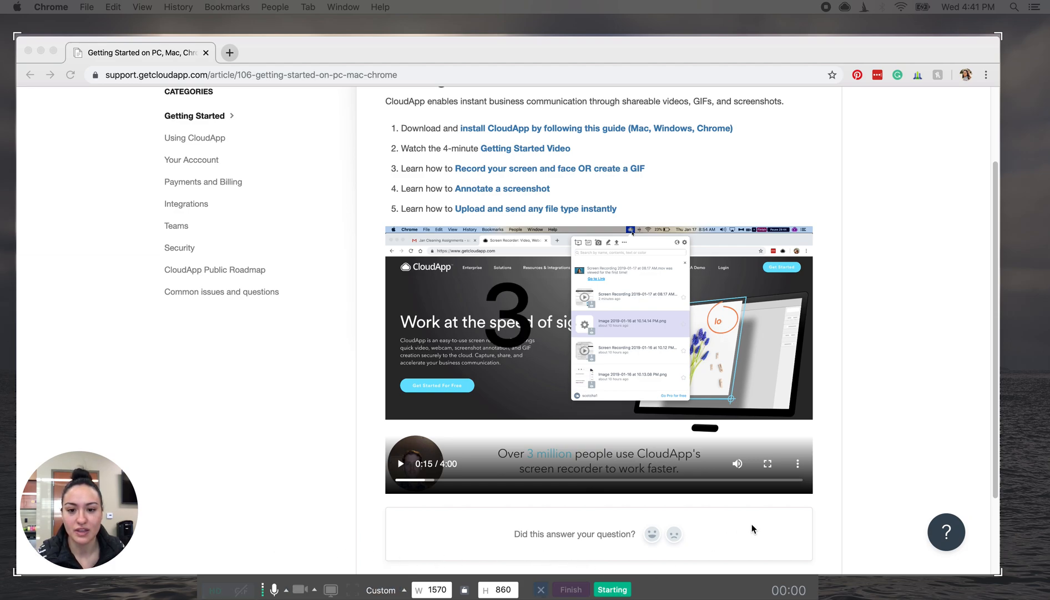
Step: Record the support article while scrolling down and back to the top
left_click(610, 589)
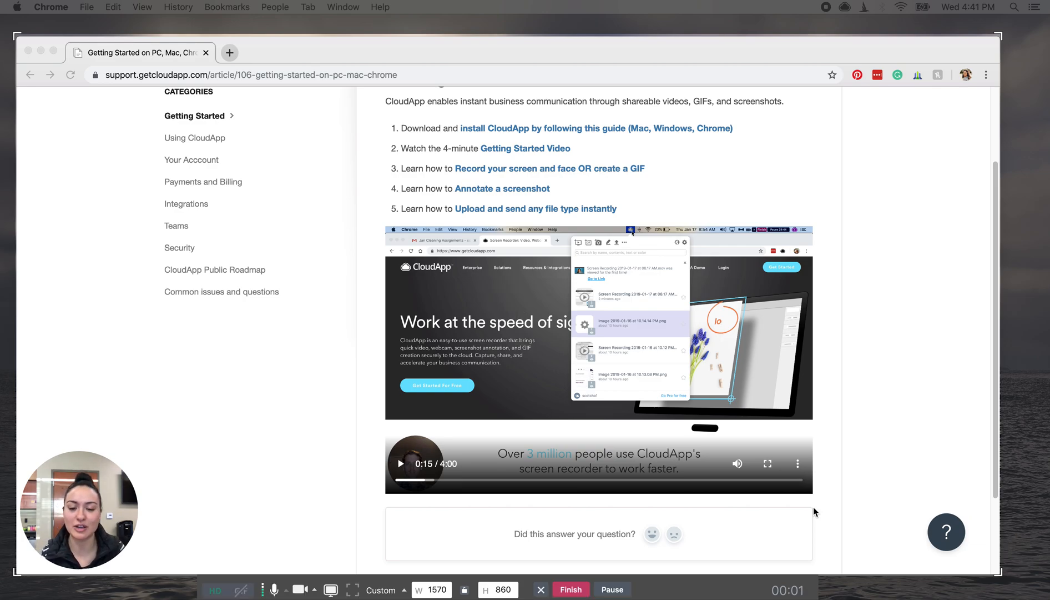
scroll("down", 3)
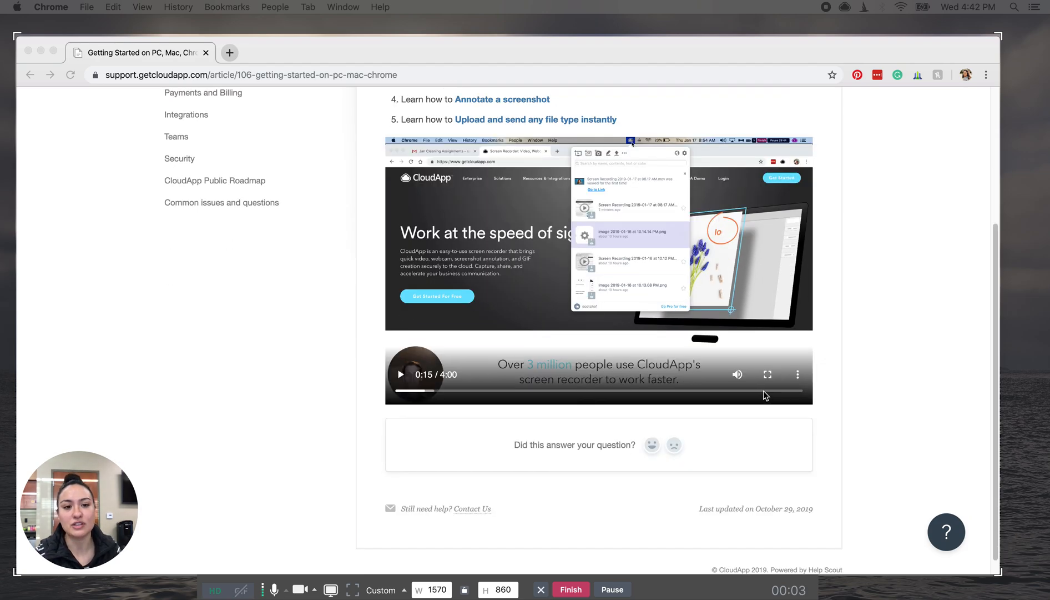
scroll("up", 3)
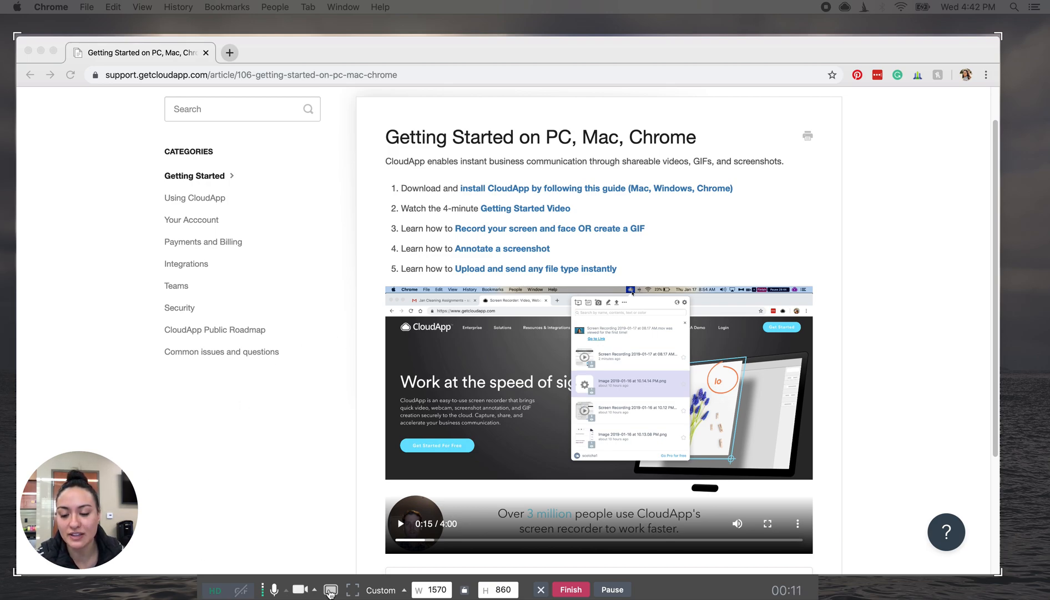
left_click(330, 589)
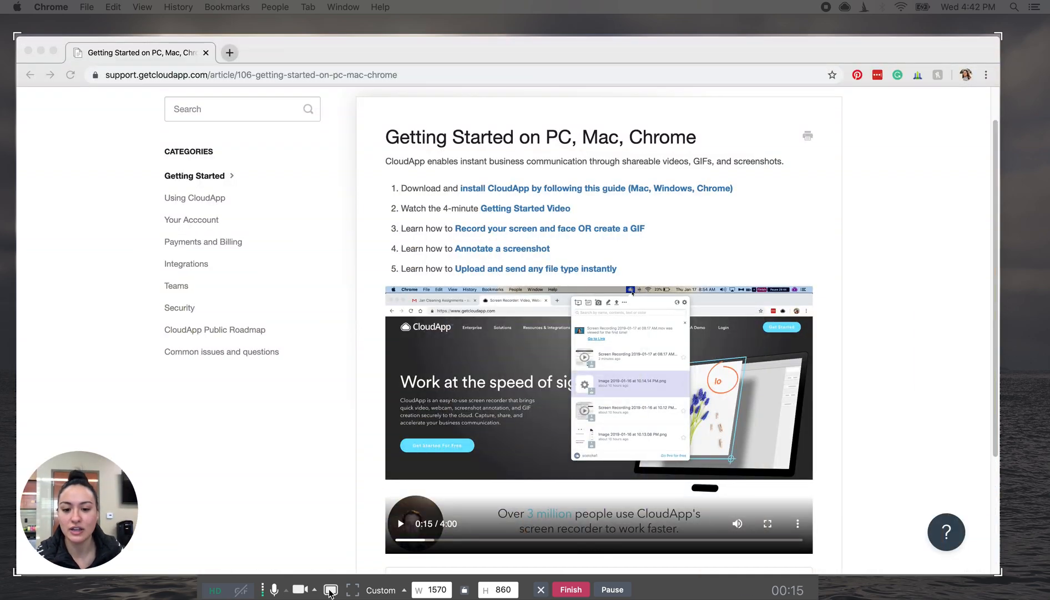
mouse_move(569, 555)
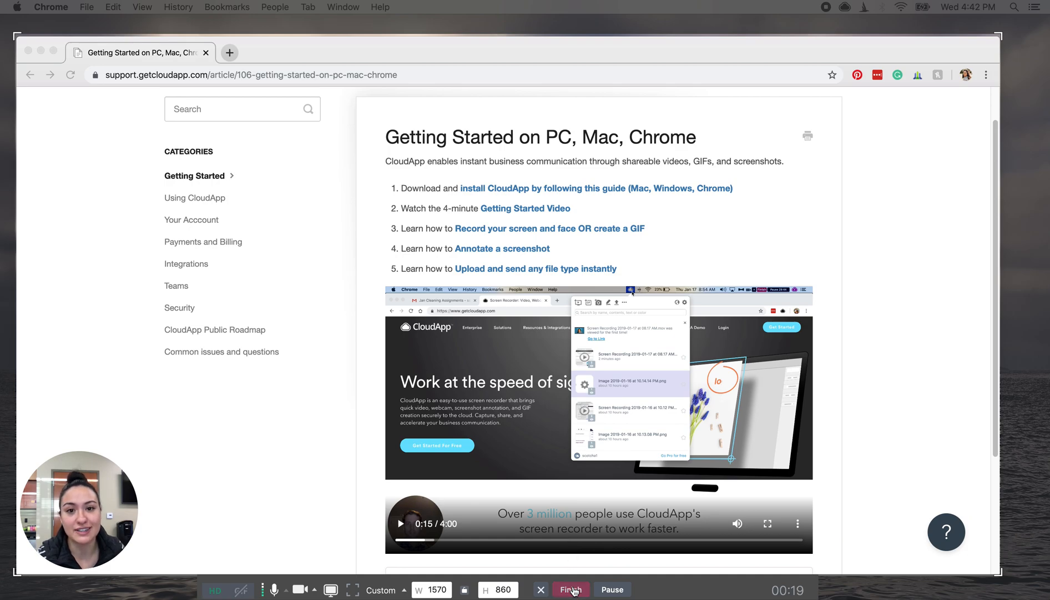
Step: Finish the recording, upload it, and copy its share link via the menu bar icon
left_click(571, 590)
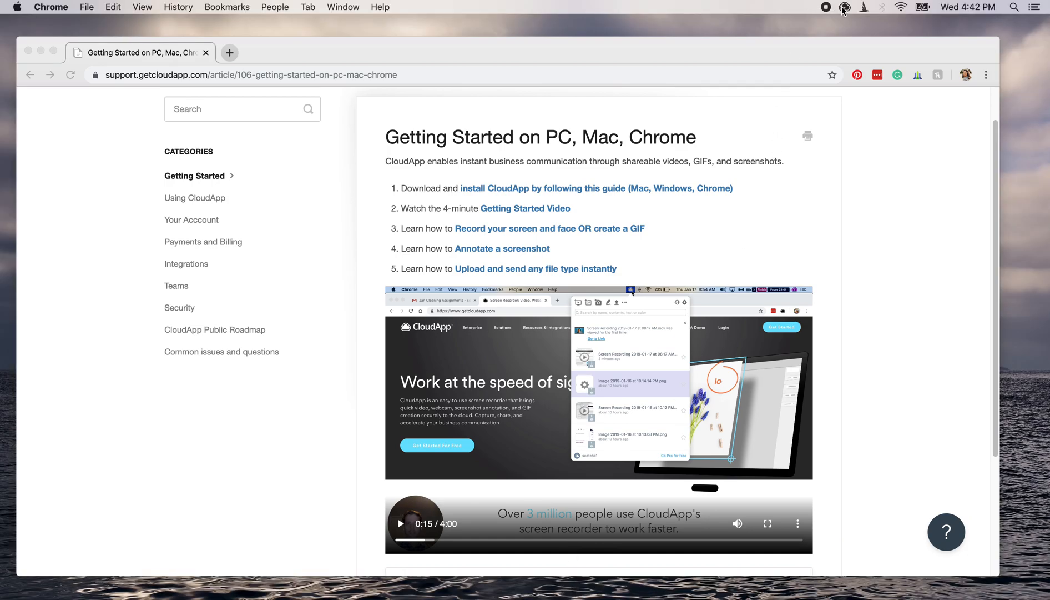
left_click(845, 7)
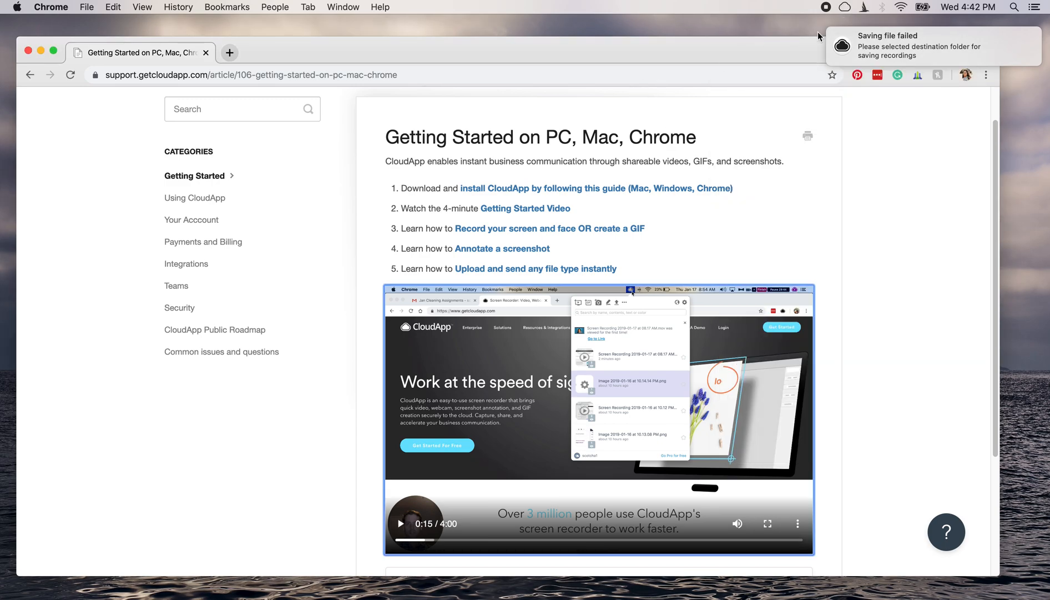
mouse_move(808, 68)
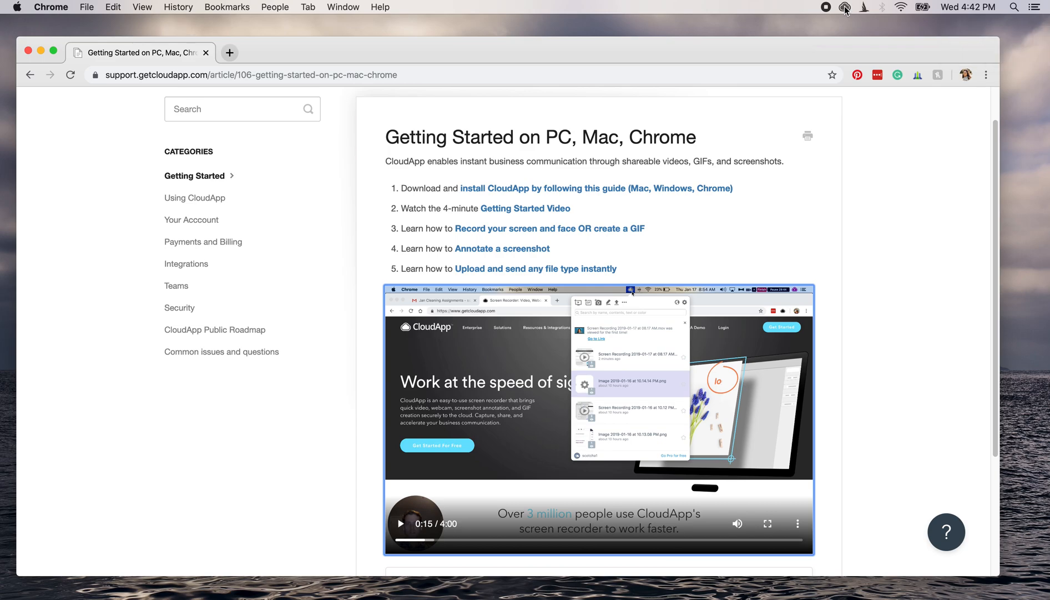
left_click(844, 8)
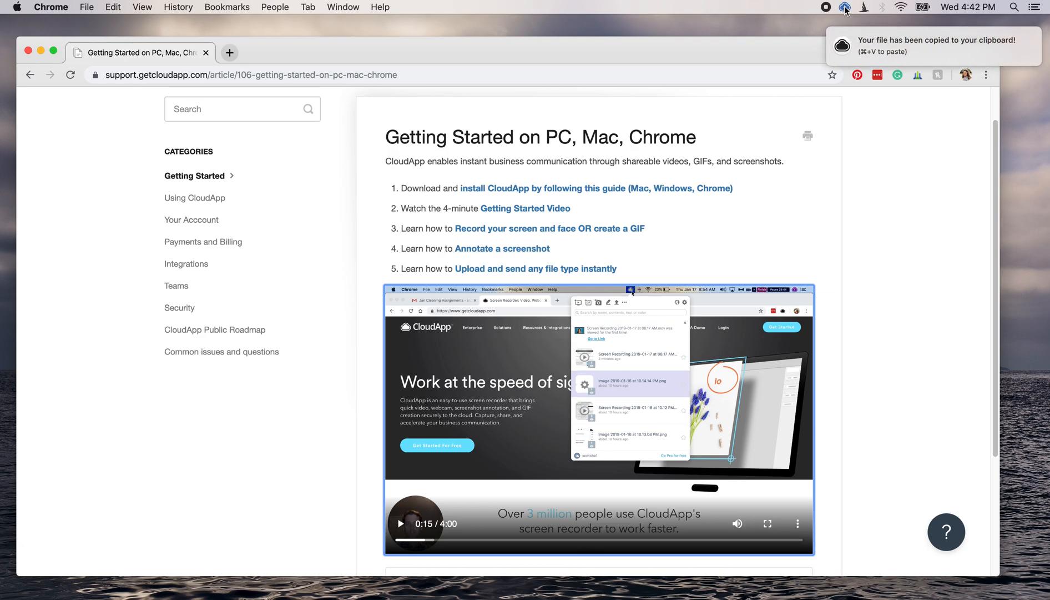
left_click(843, 6)
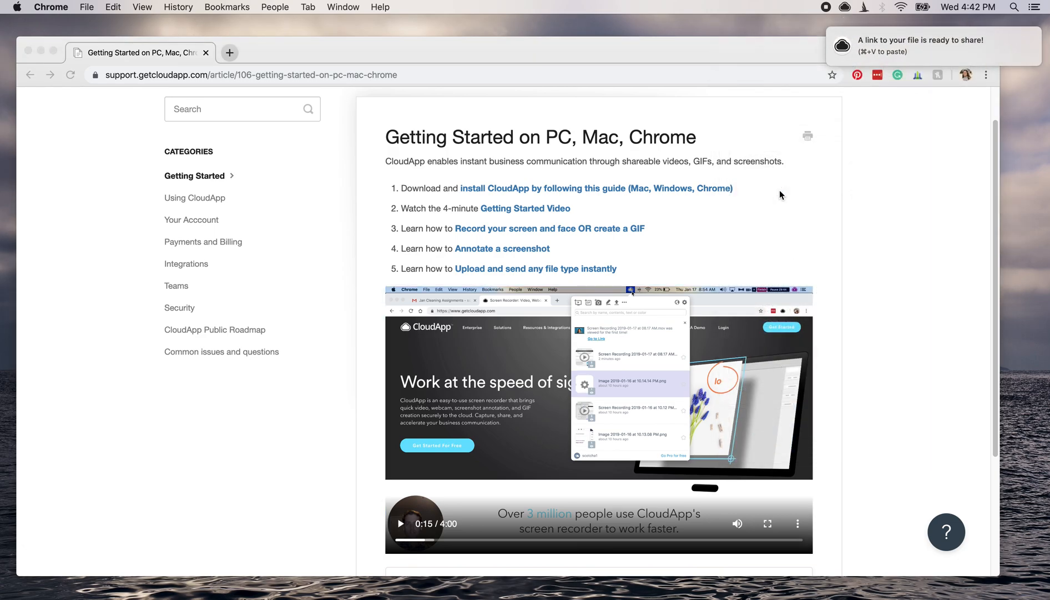
mouse_move(305, 310)
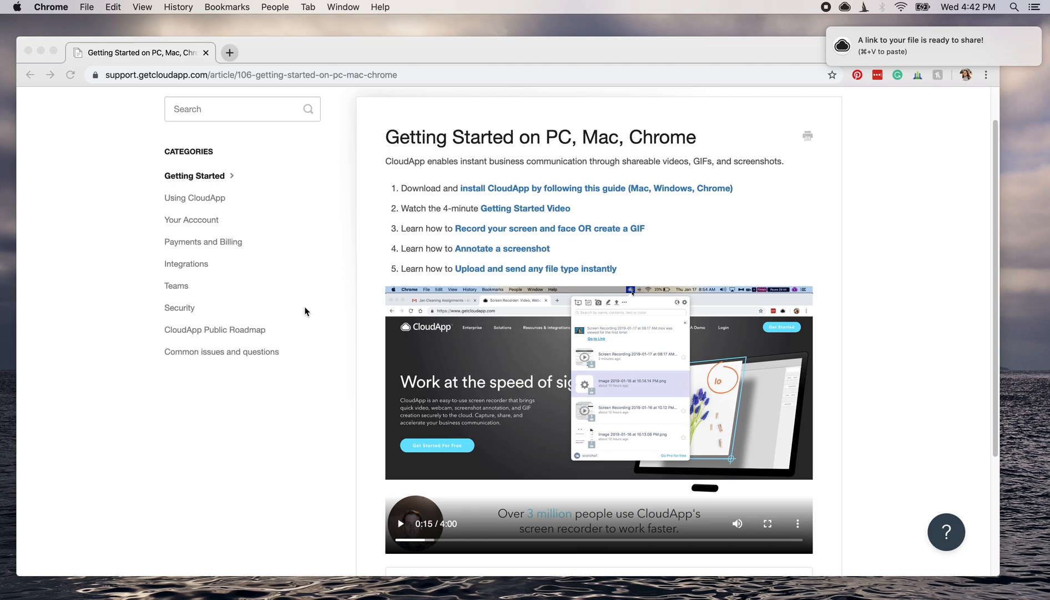
Step: Open the recording's share link in a new tab, then return to the support article
left_click(229, 53)
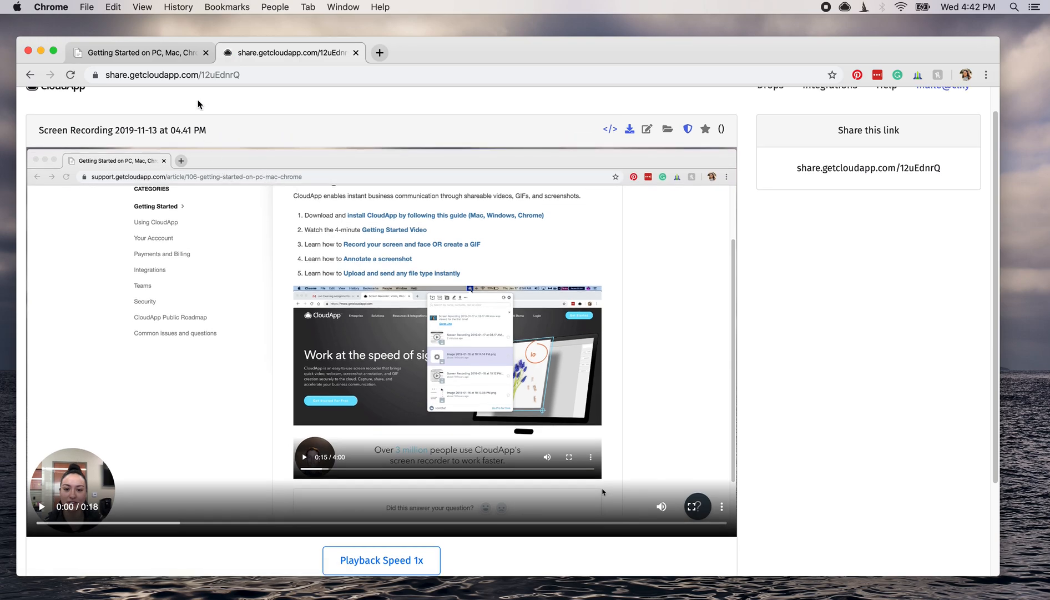
left_click(139, 52)
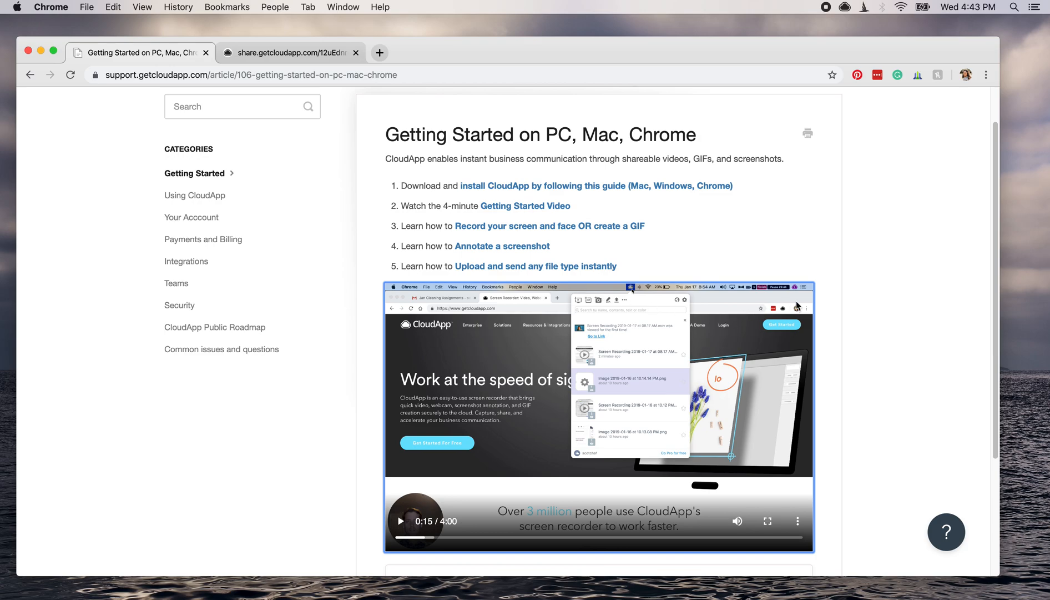
mouse_move(824, 302)
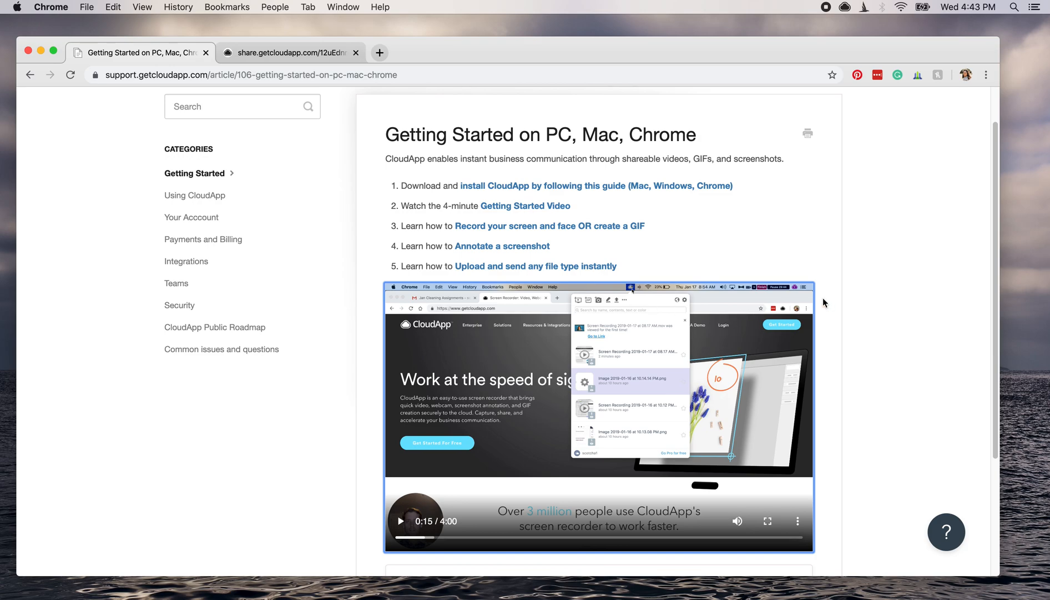